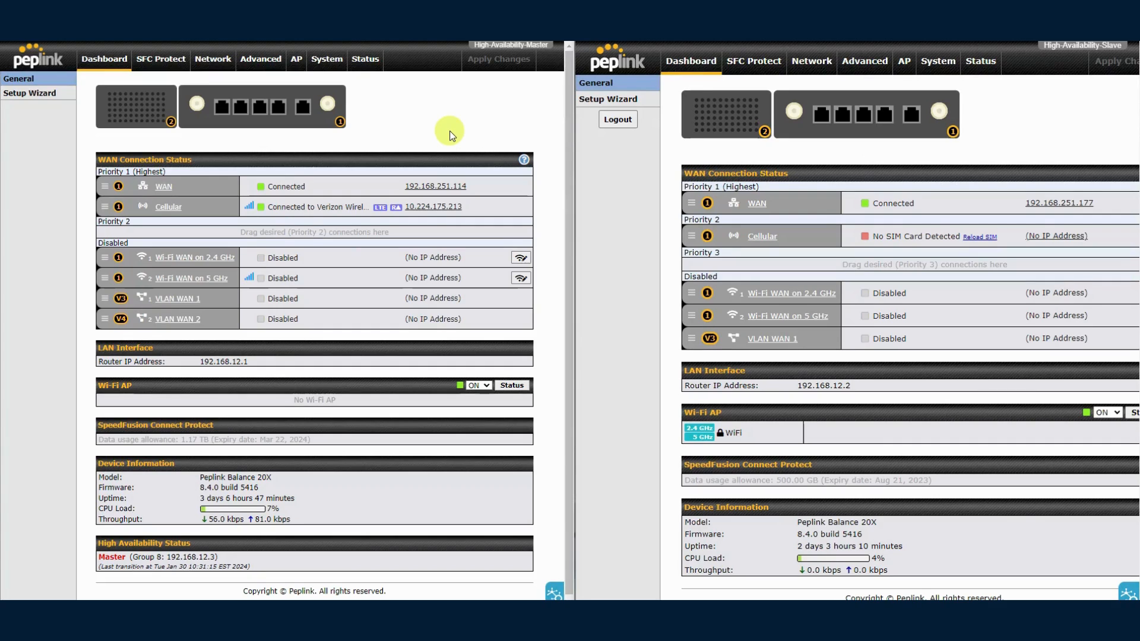
mouse_move(443, 137)
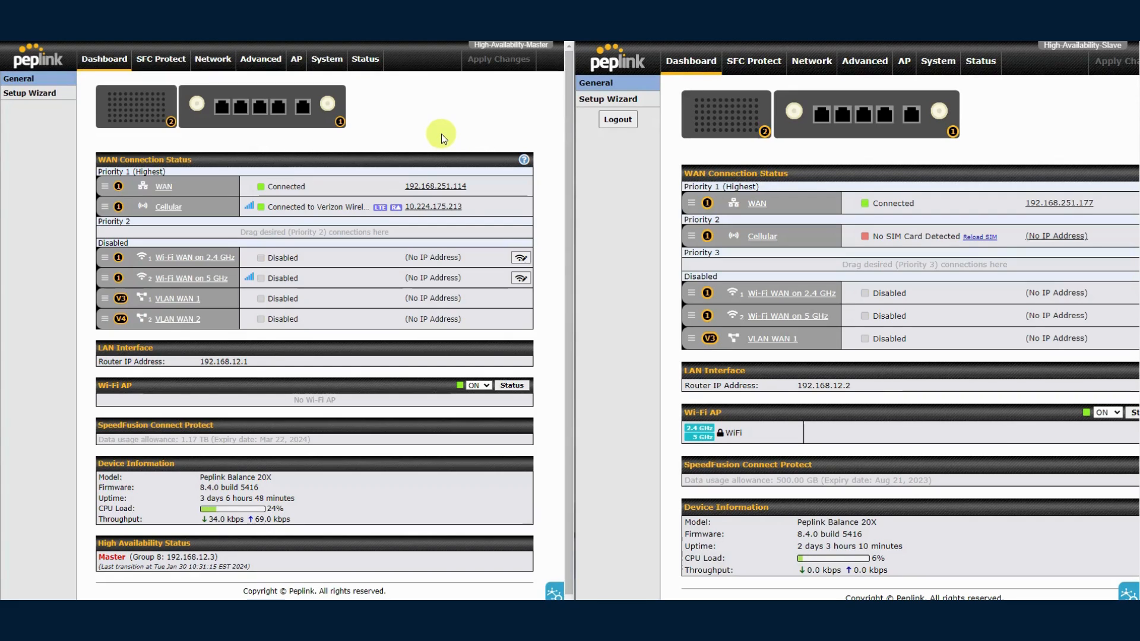
mouse_move(381, 167)
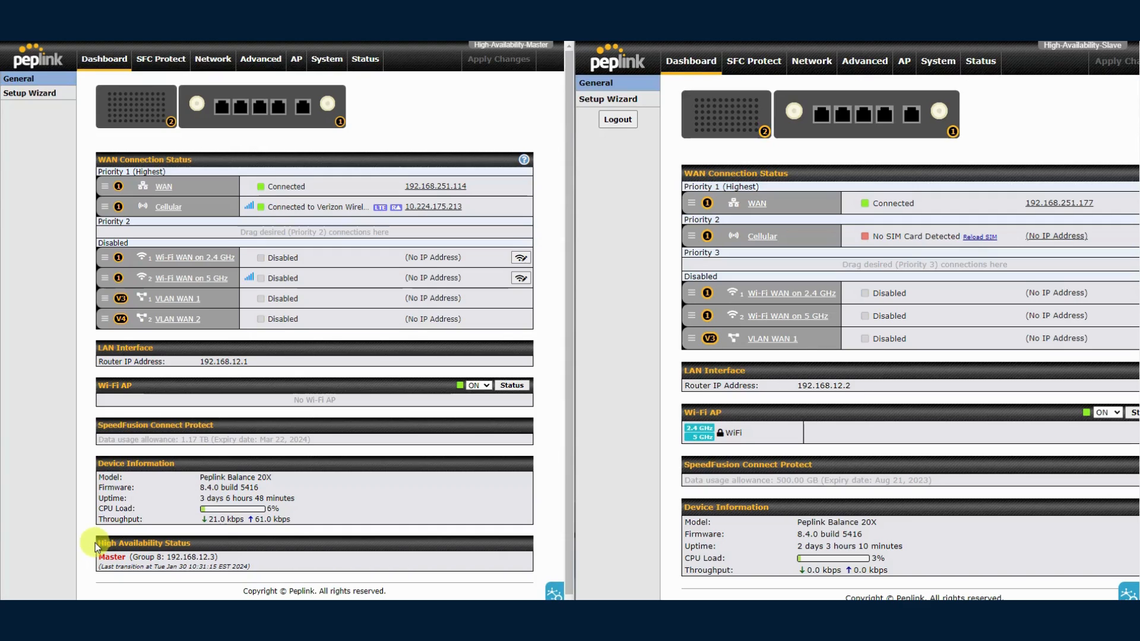
mouse_move(115, 576)
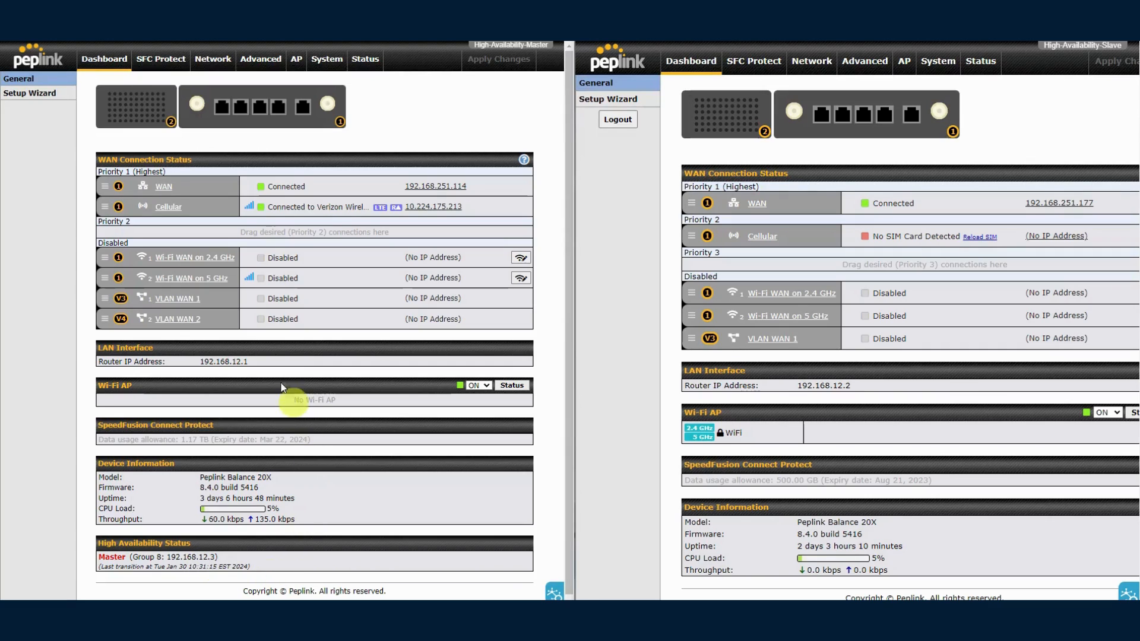
mouse_move(209, 373)
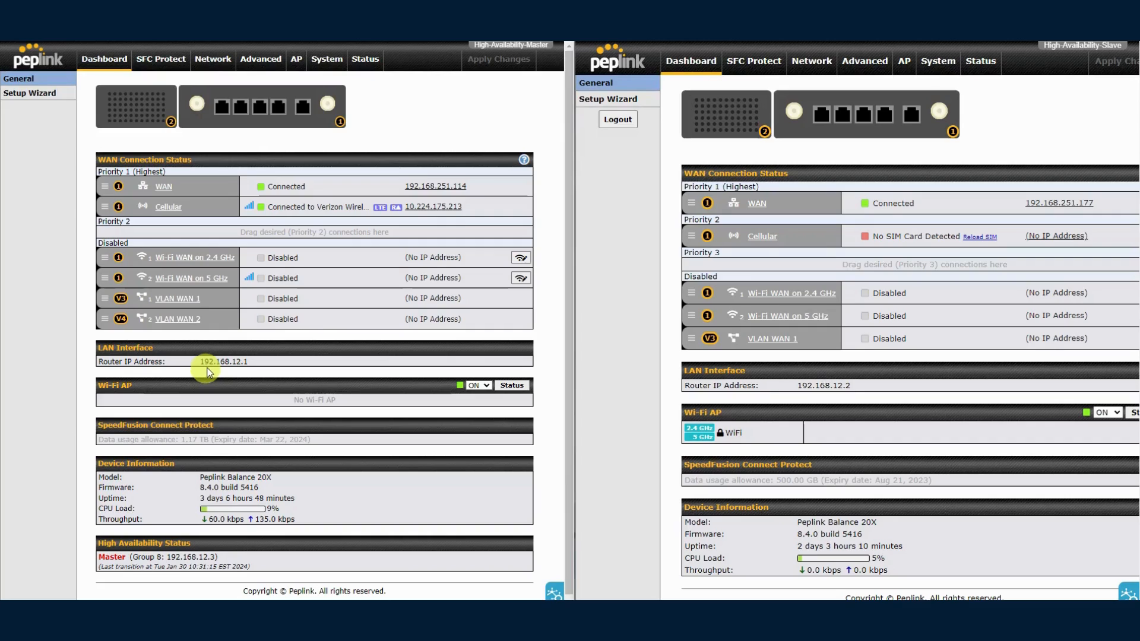
mouse_move(241, 377)
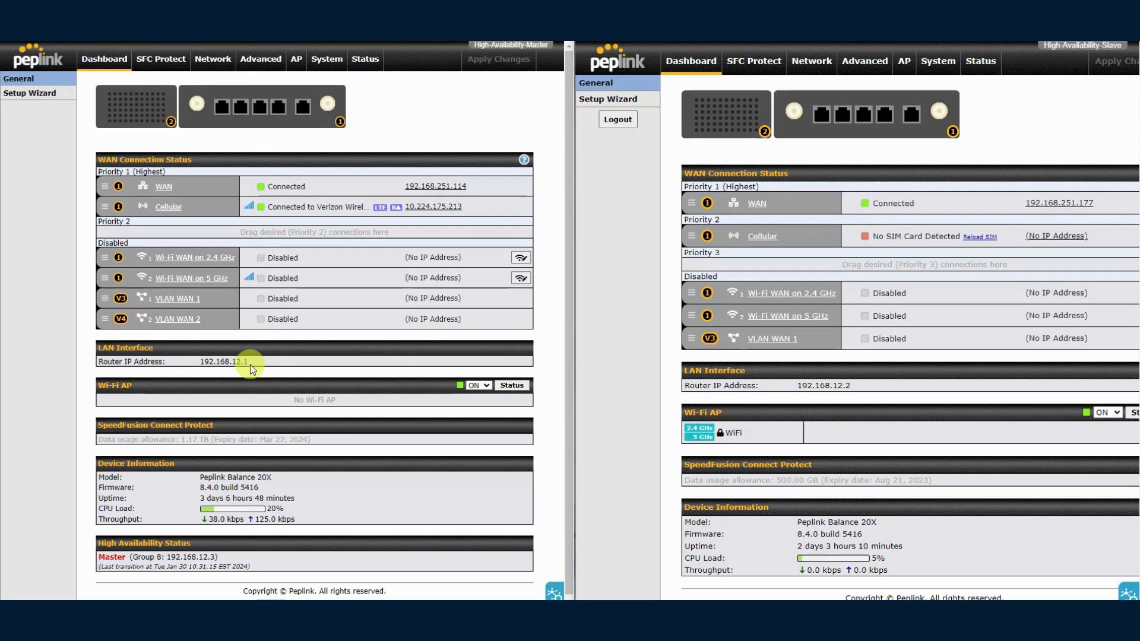
mouse_move(294, 86)
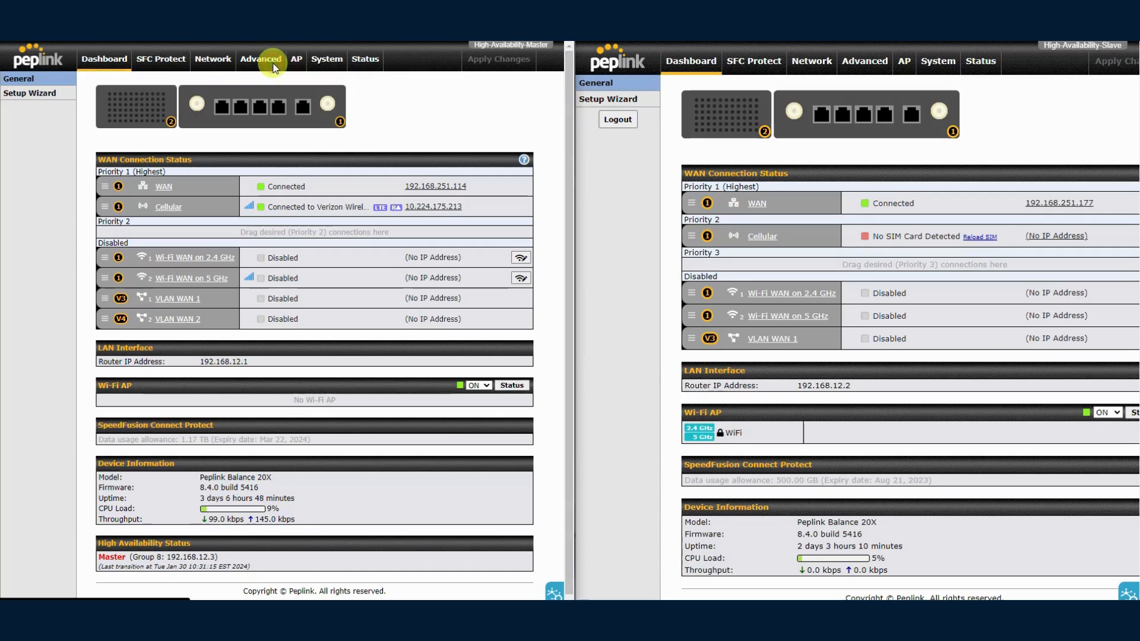
mouse_move(123, 469)
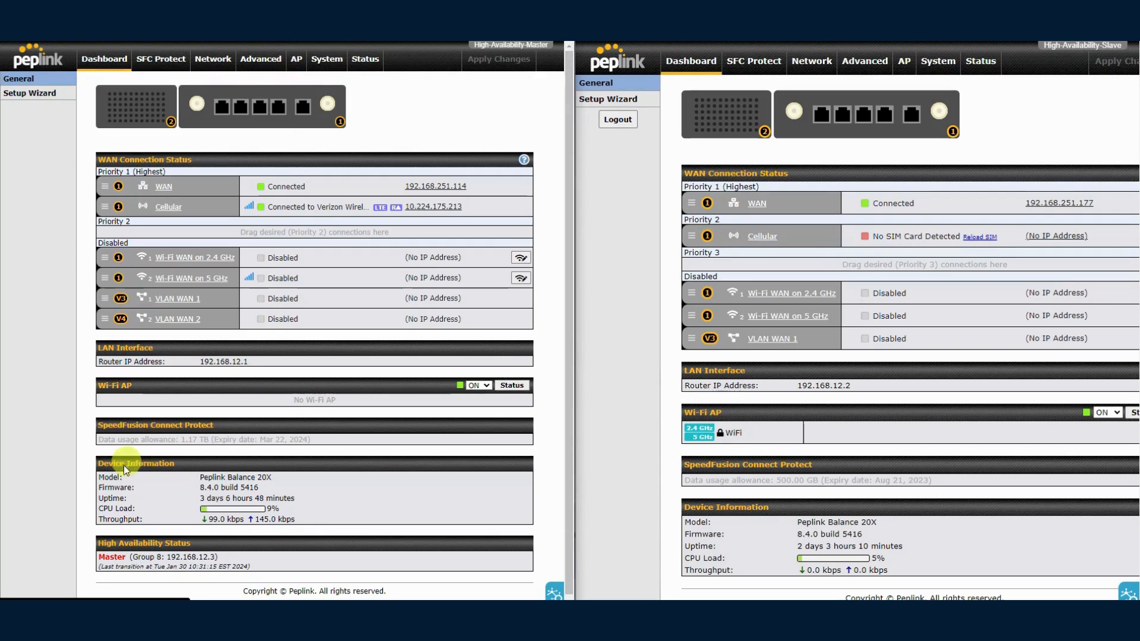
Review the master's Advanced > High Availability page: enabled, group 8, Master, virtual IP 192.168.12.3.
left_click(260, 59)
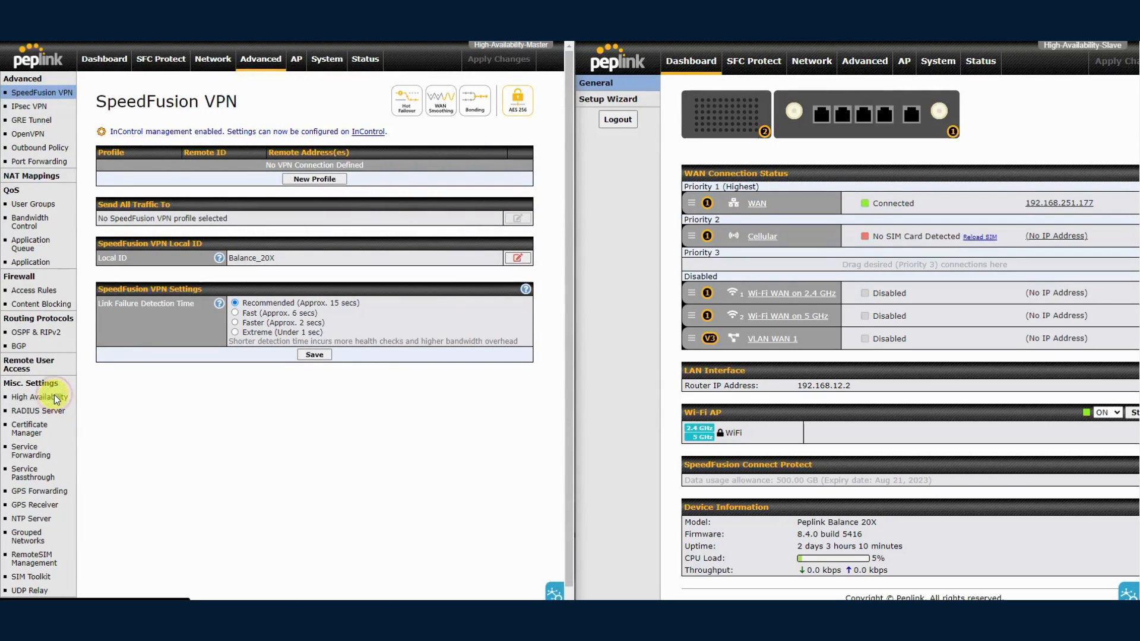
left_click(41, 397)
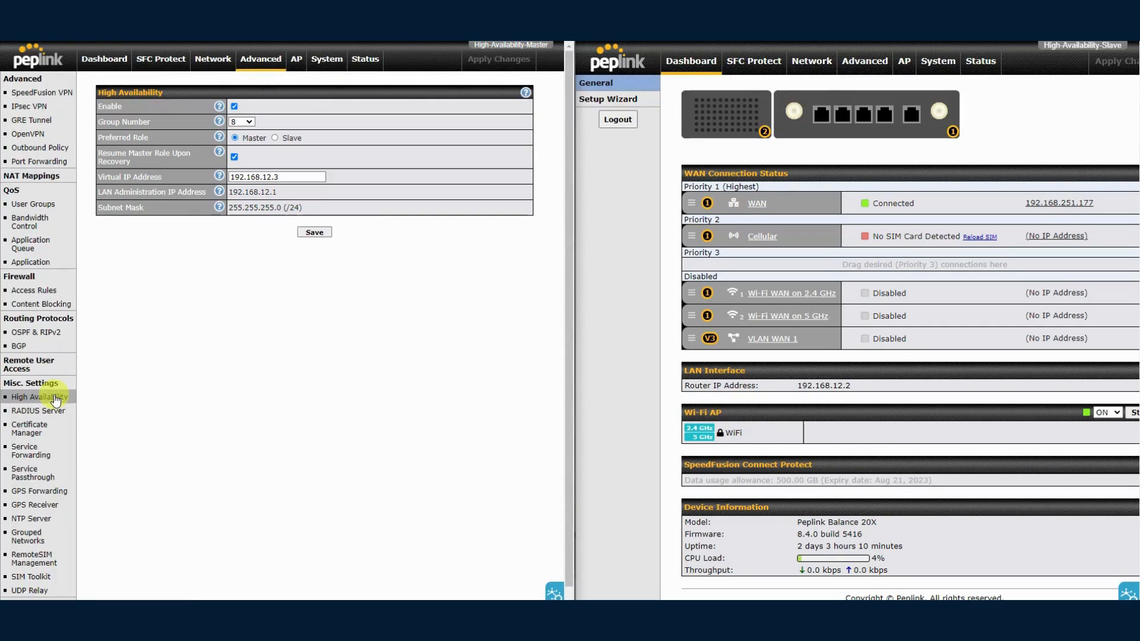
mouse_move(305, 163)
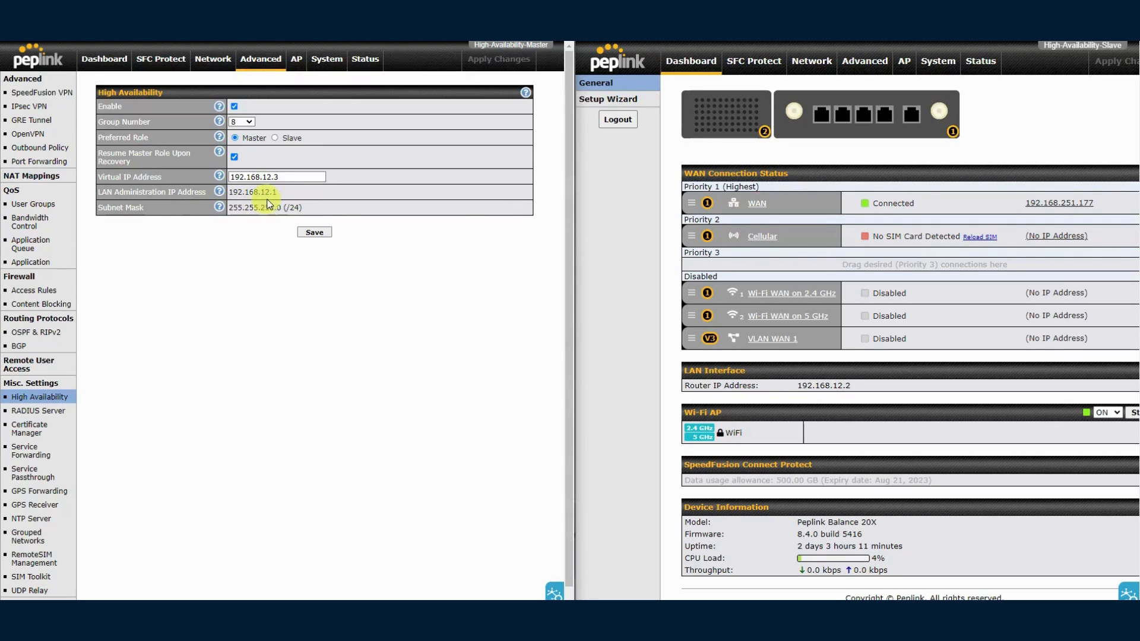
mouse_move(368, 210)
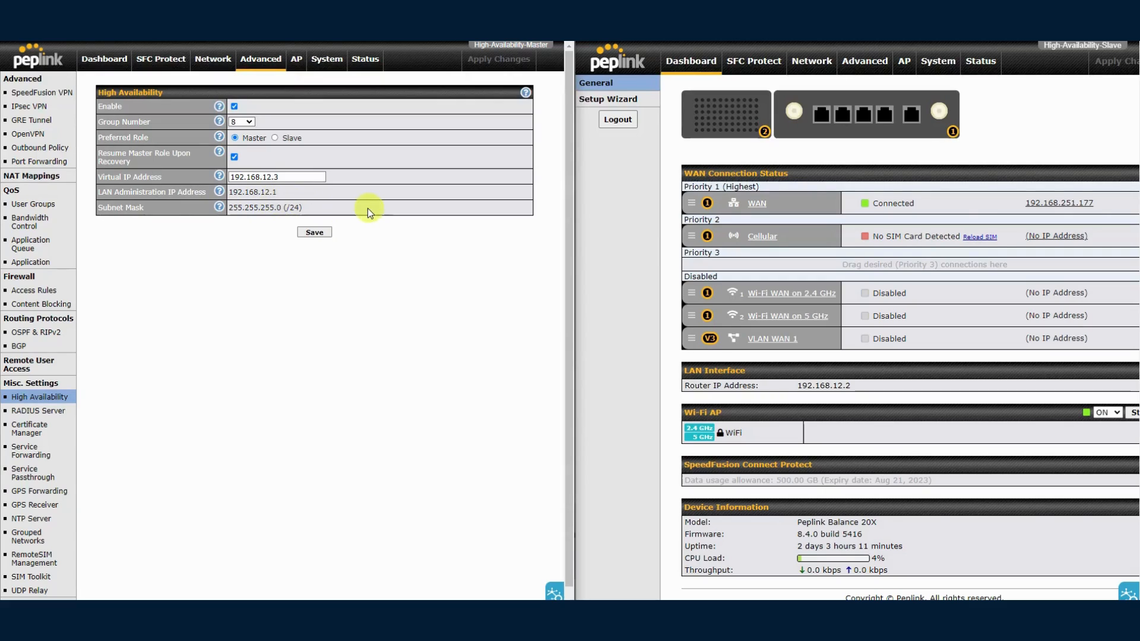
mouse_move(408, 212)
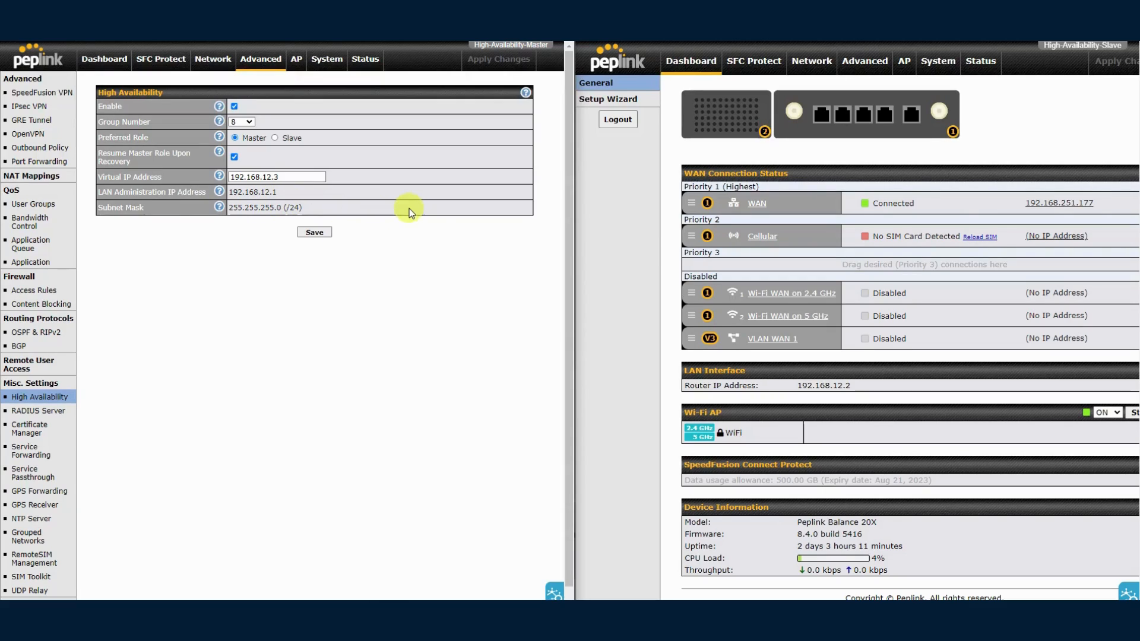
mouse_move(192, 225)
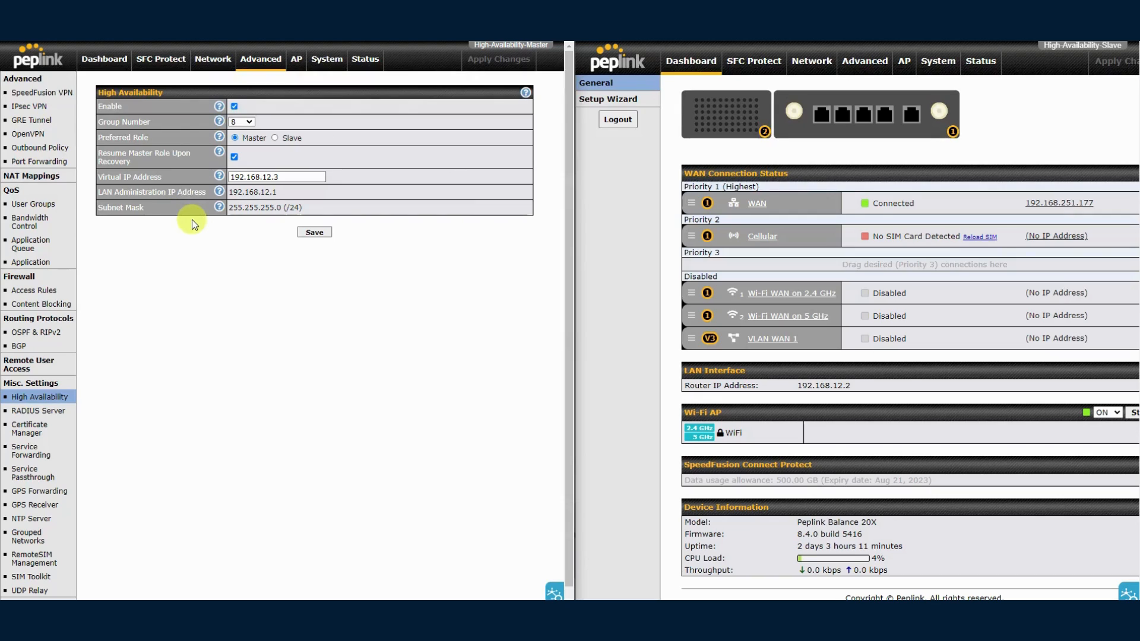
mouse_move(206, 203)
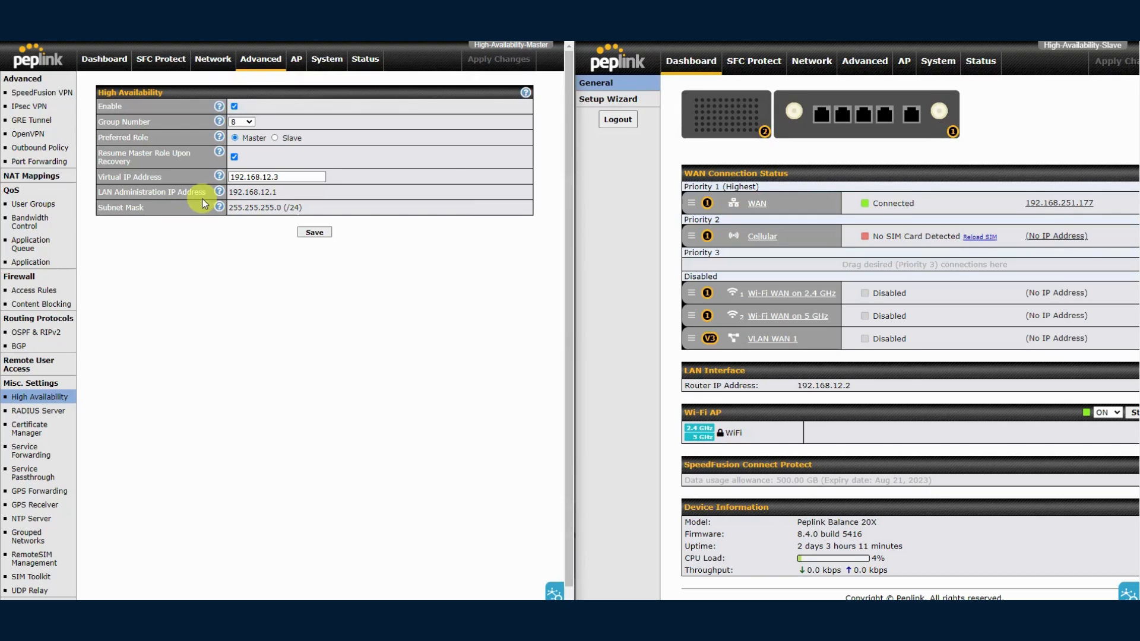
mouse_move(217, 191)
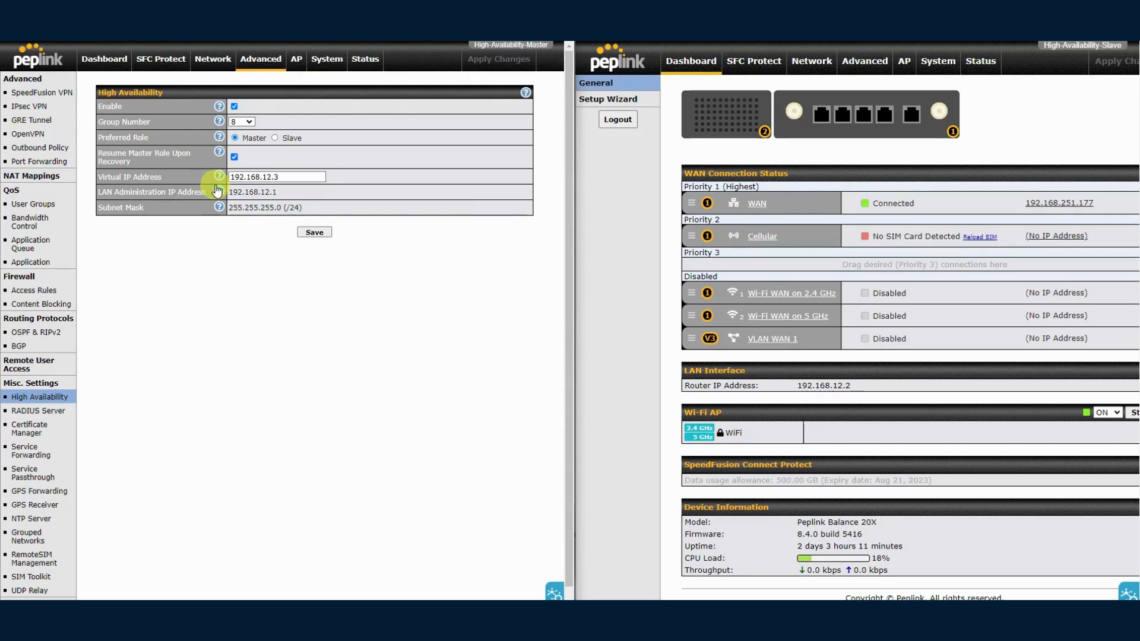
mouse_move(816, 190)
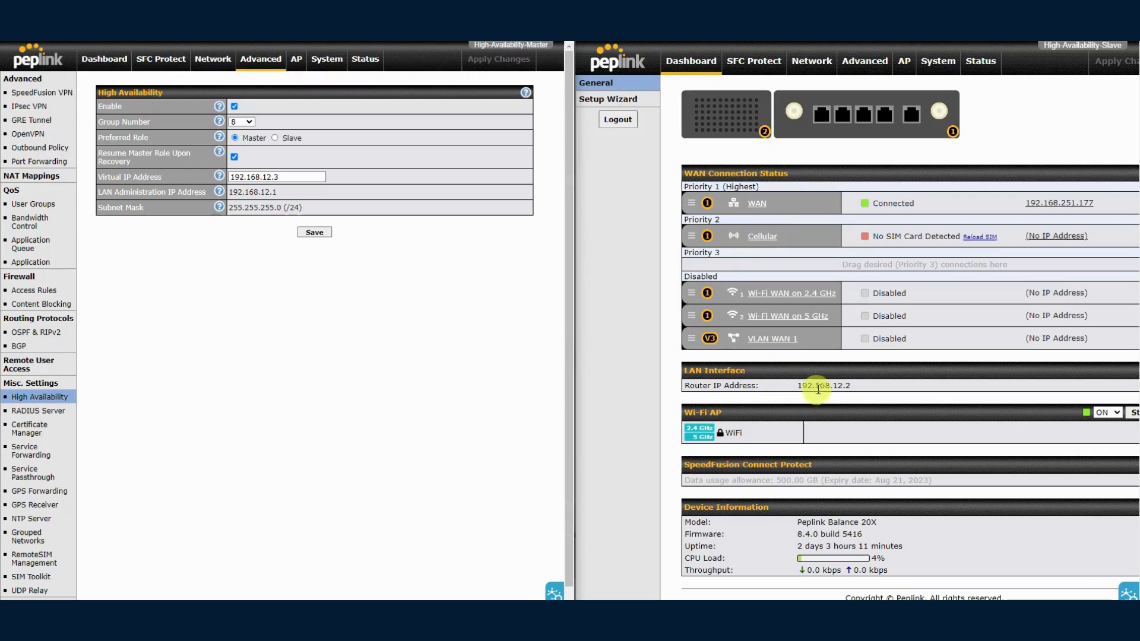
mouse_move(814, 394)
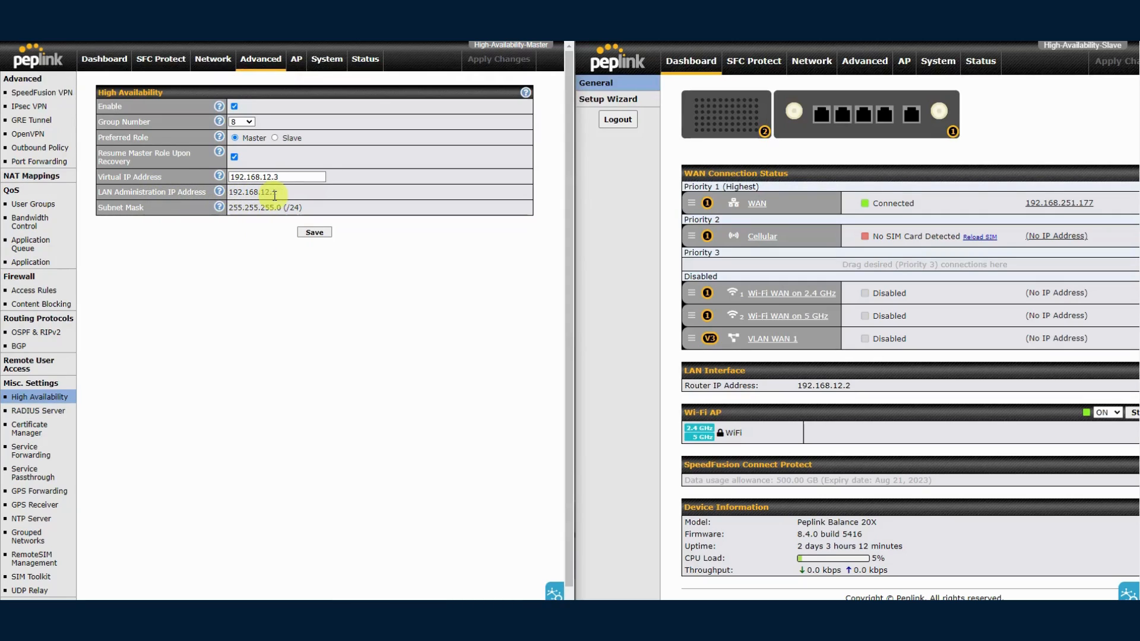
mouse_move(863, 61)
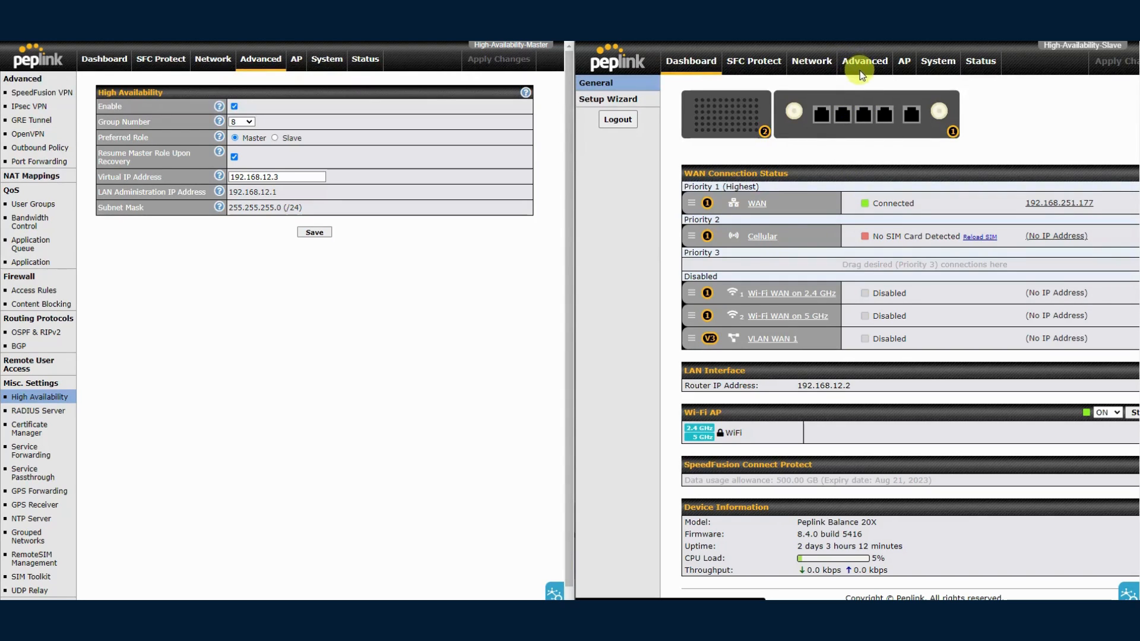
On the slave router, enable High Availability with group number 8 and preferred role Slave.
left_click(864, 61)
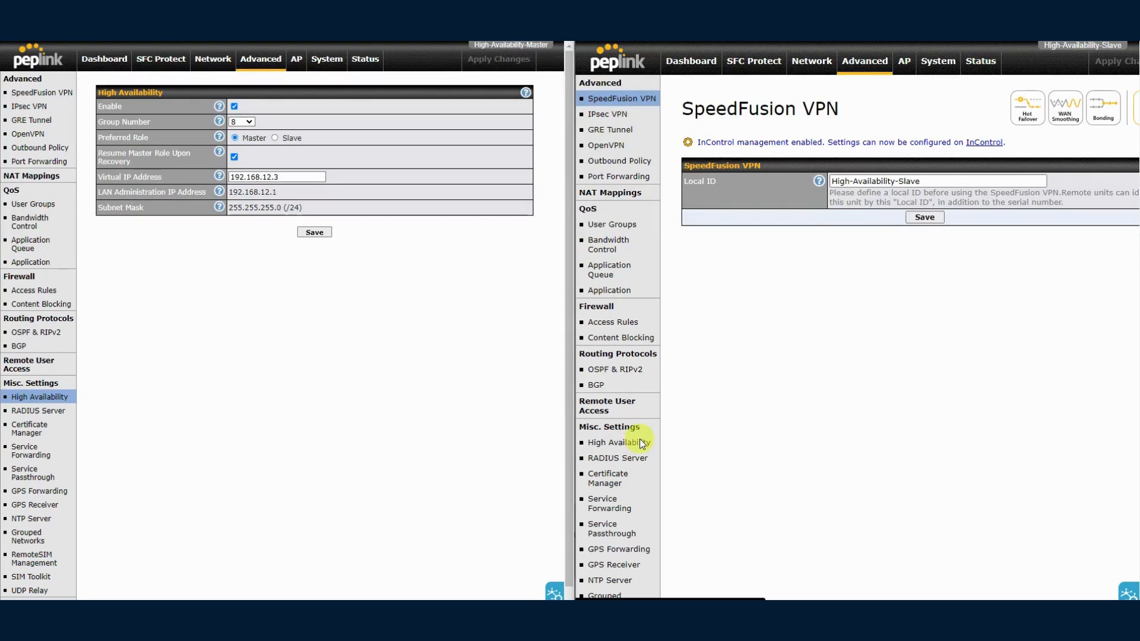
left_click(614, 442)
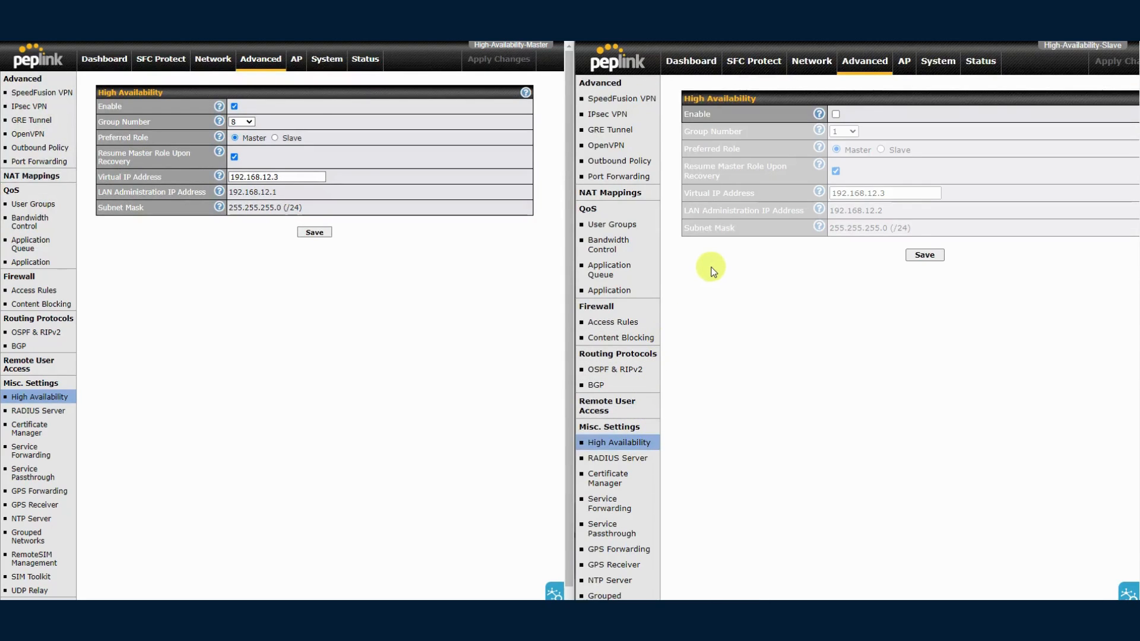
mouse_move(733, 261)
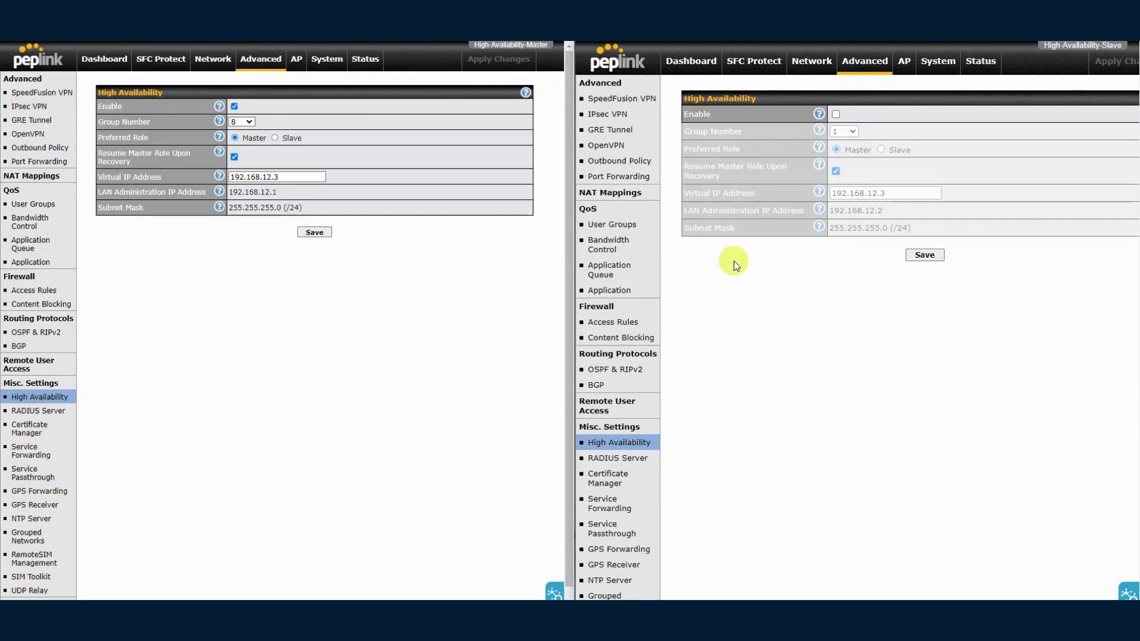
mouse_move(834, 114)
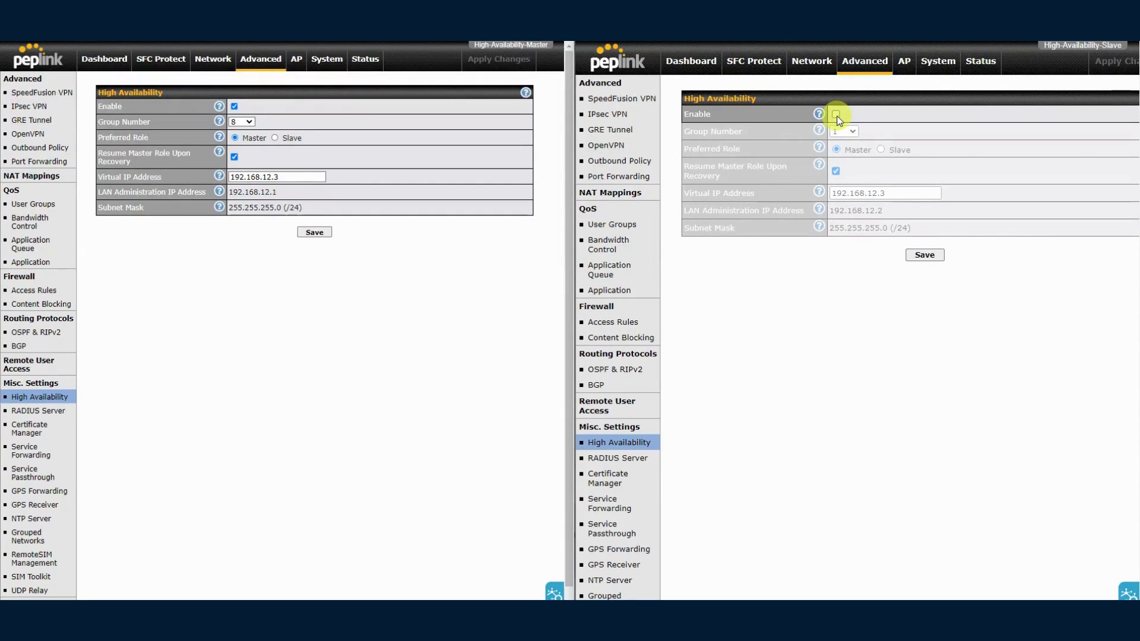
left_click(834, 114)
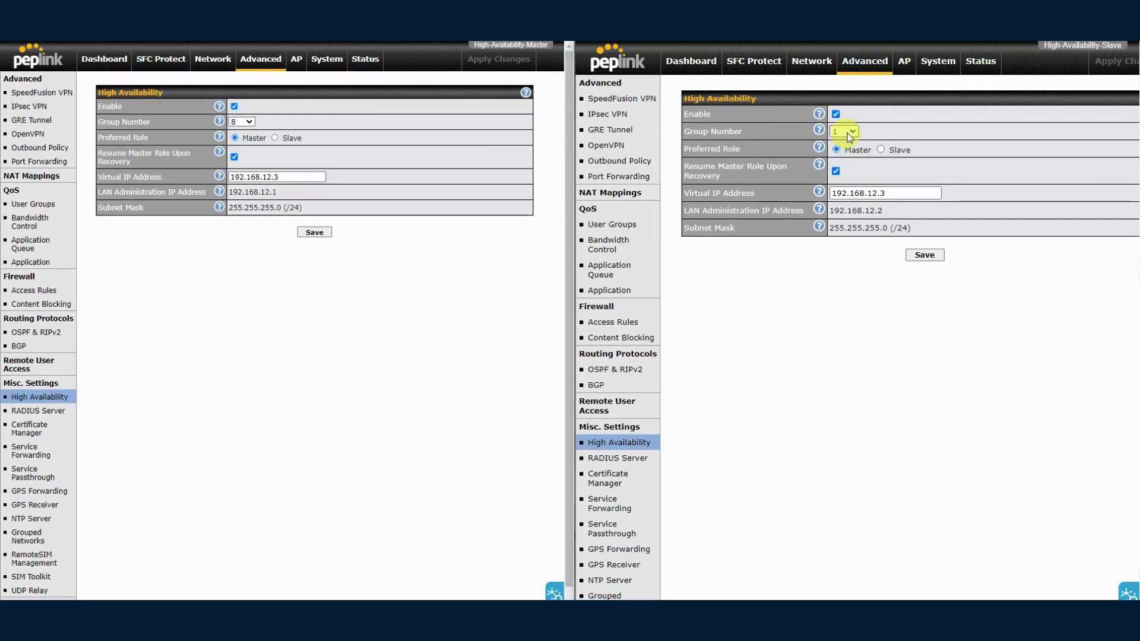
left_click(843, 132)
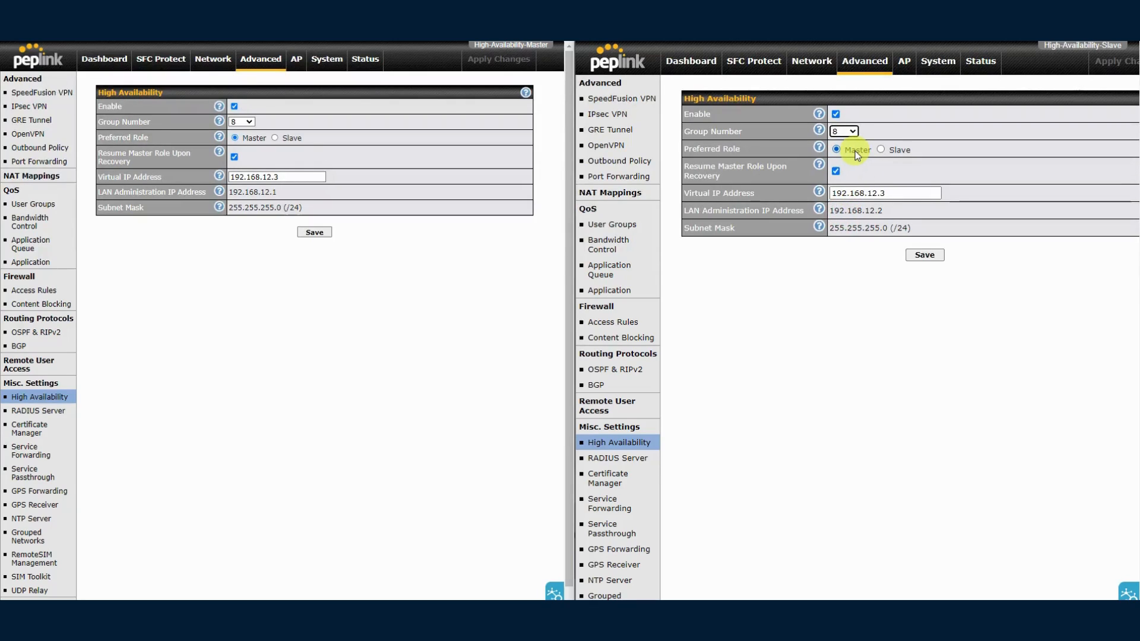
mouse_move(882, 155)
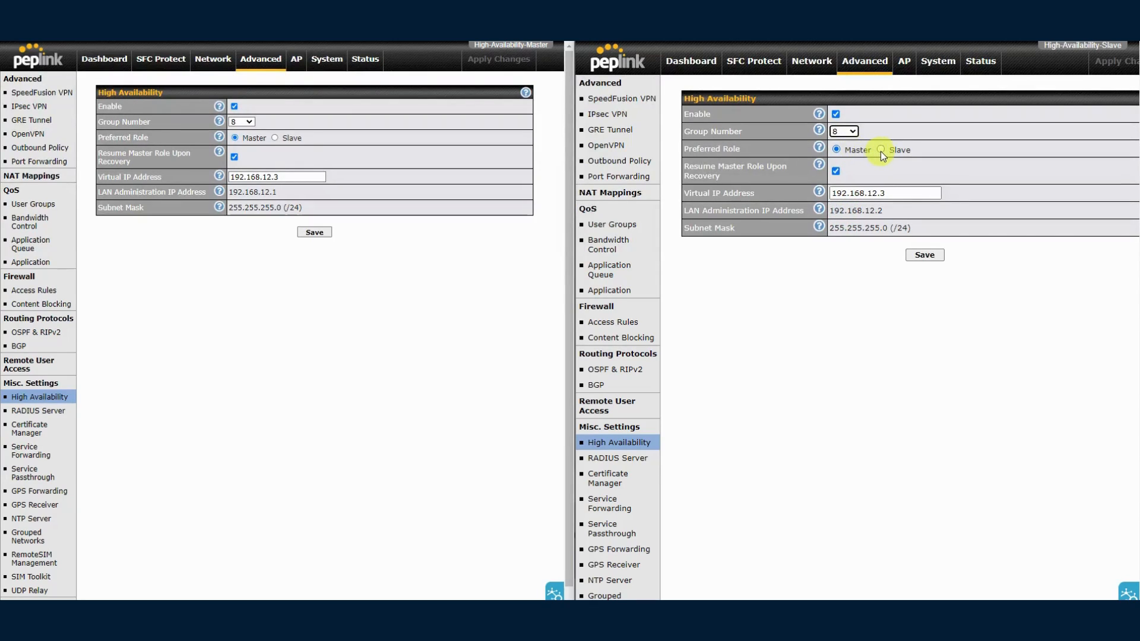
left_click(880, 150)
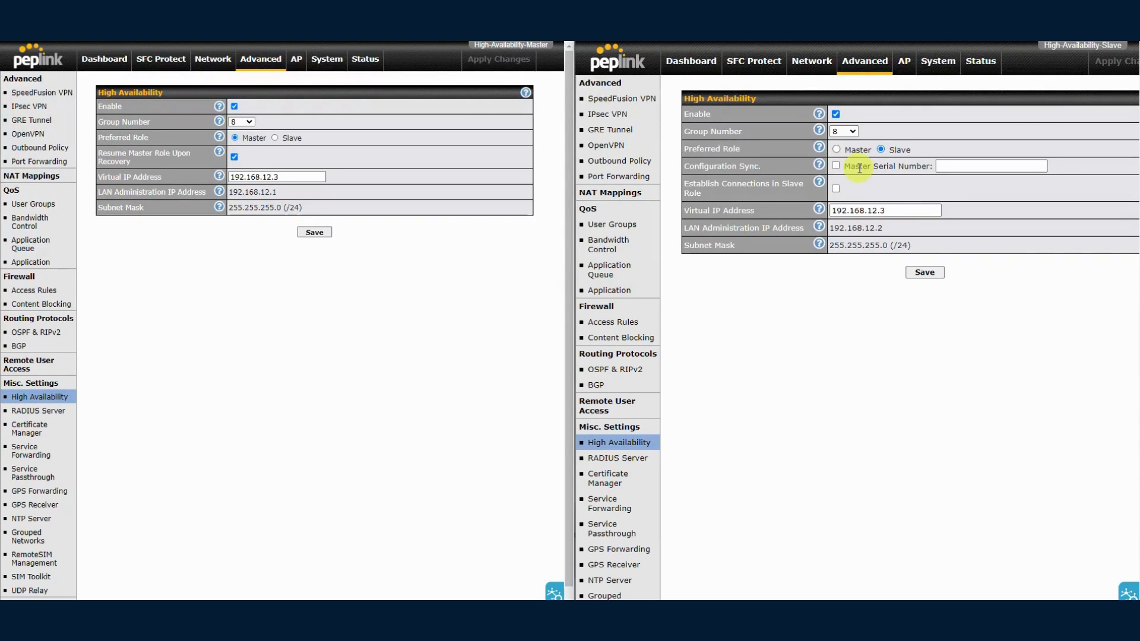
Enable Configuration Sync on the slave and enter the master serial number starting 192C.
left_click(834, 167)
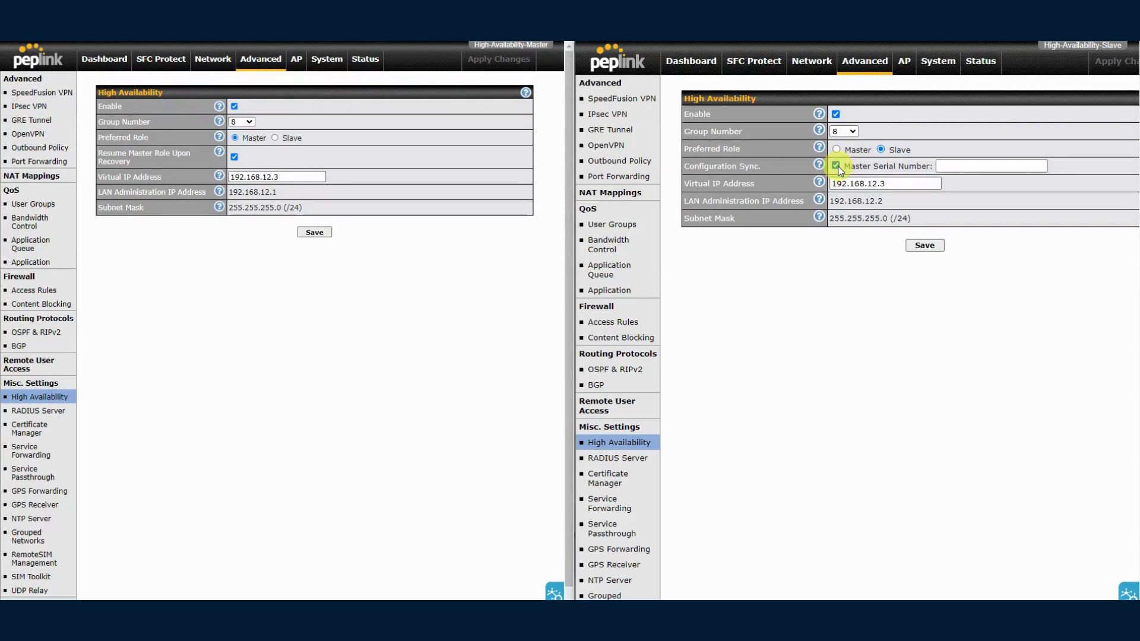
mouse_move(364, 59)
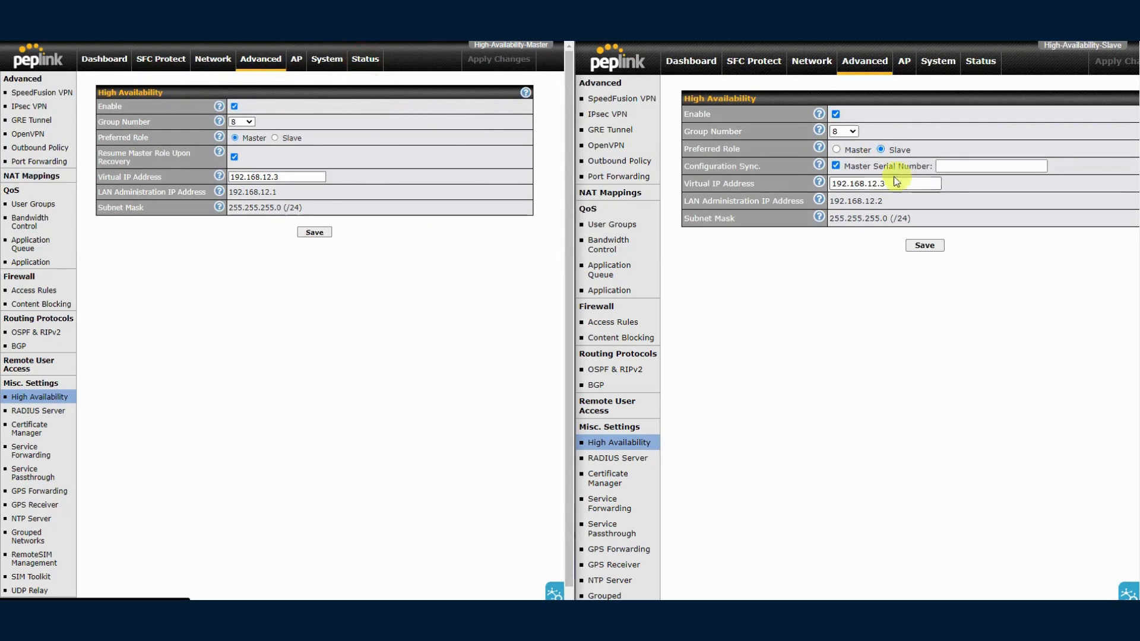
left_click(364, 59)
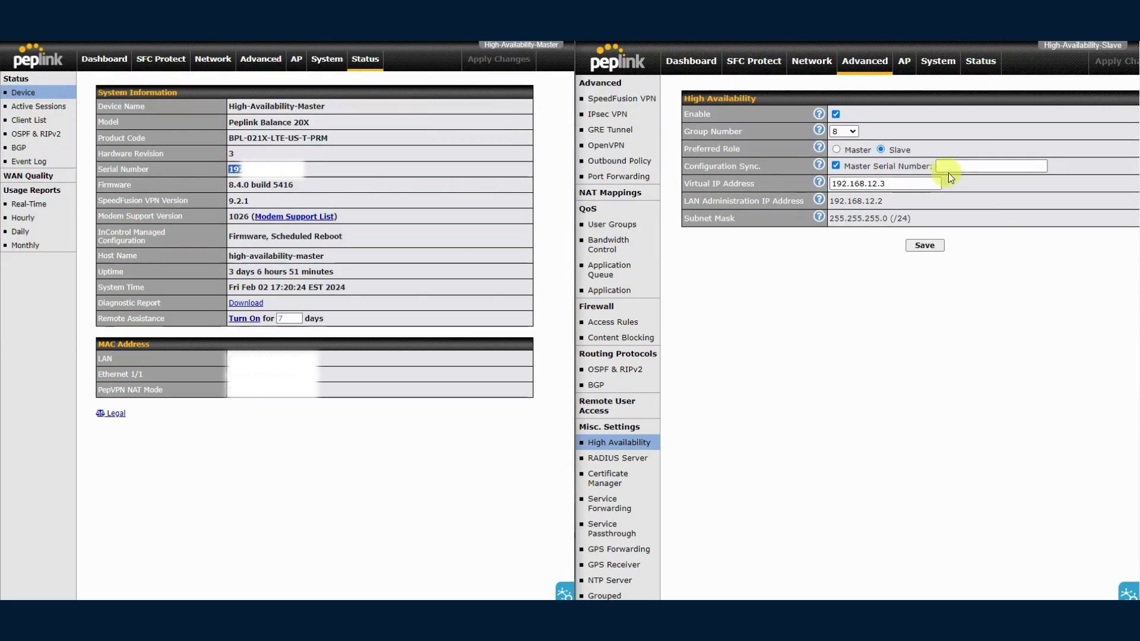
type("192C-")
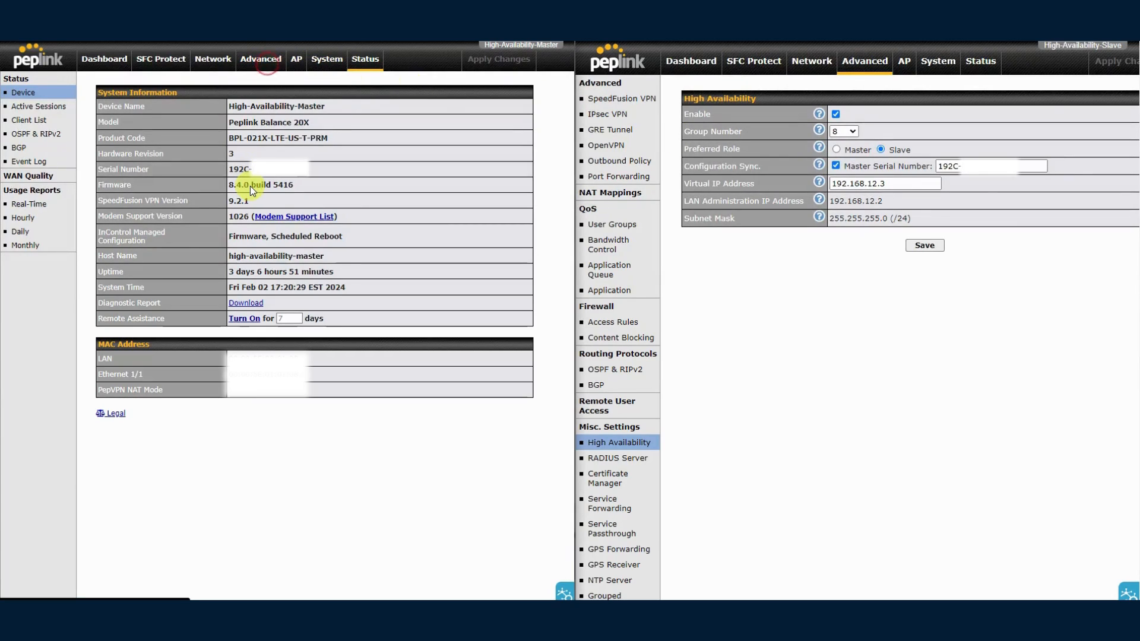
mouse_move(54, 393)
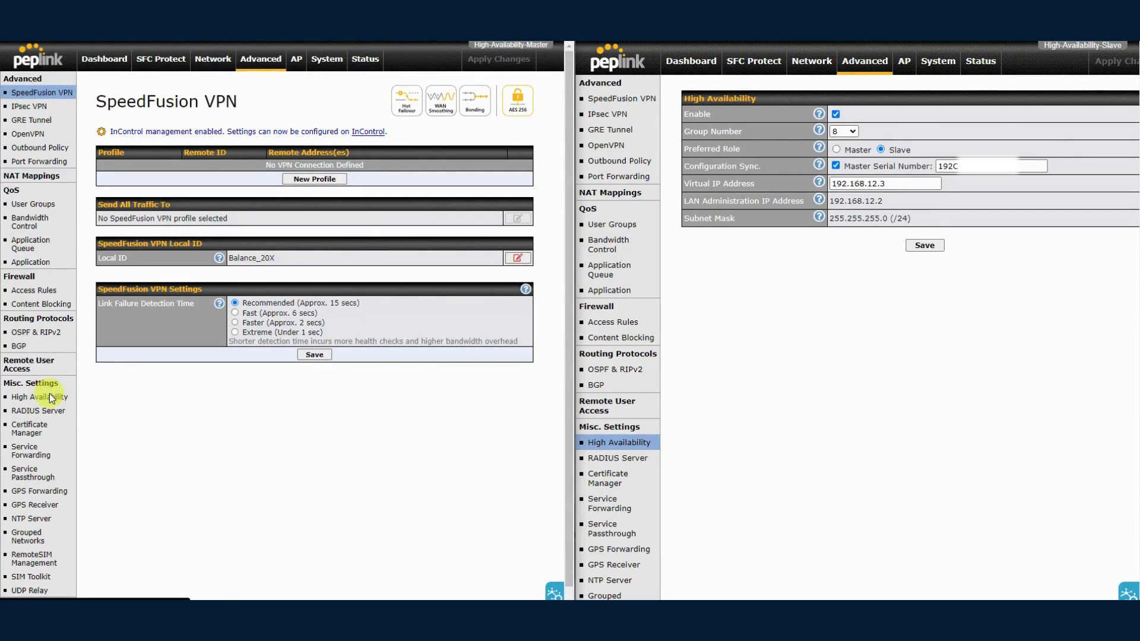
Save the slave's High Availability settings and apply the changes.
left_click(41, 397)
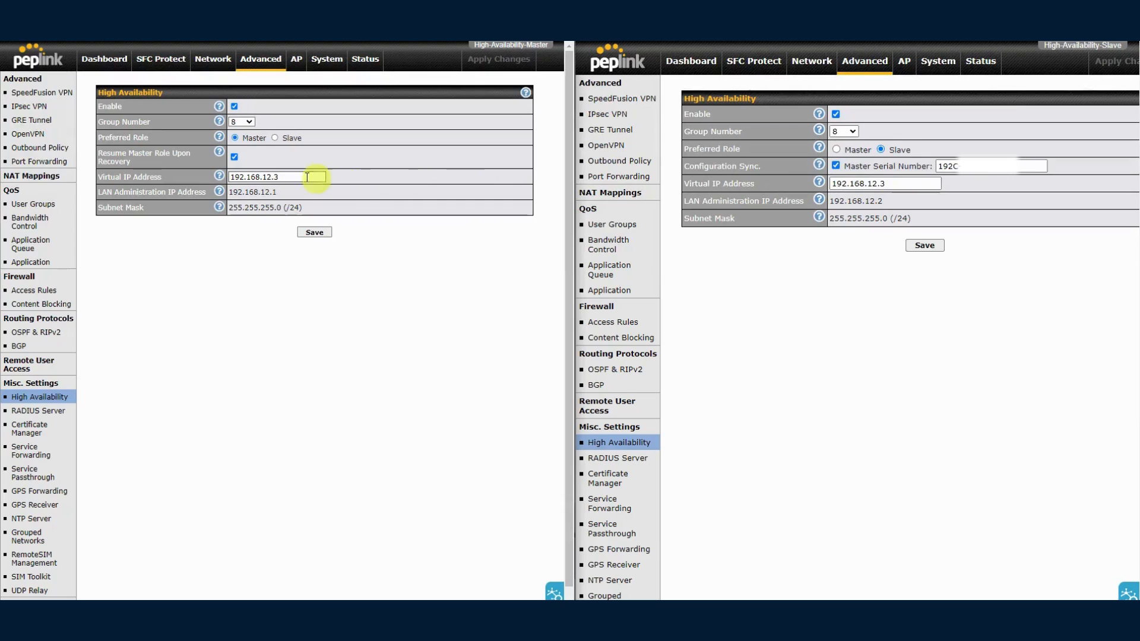
mouse_move(768, 217)
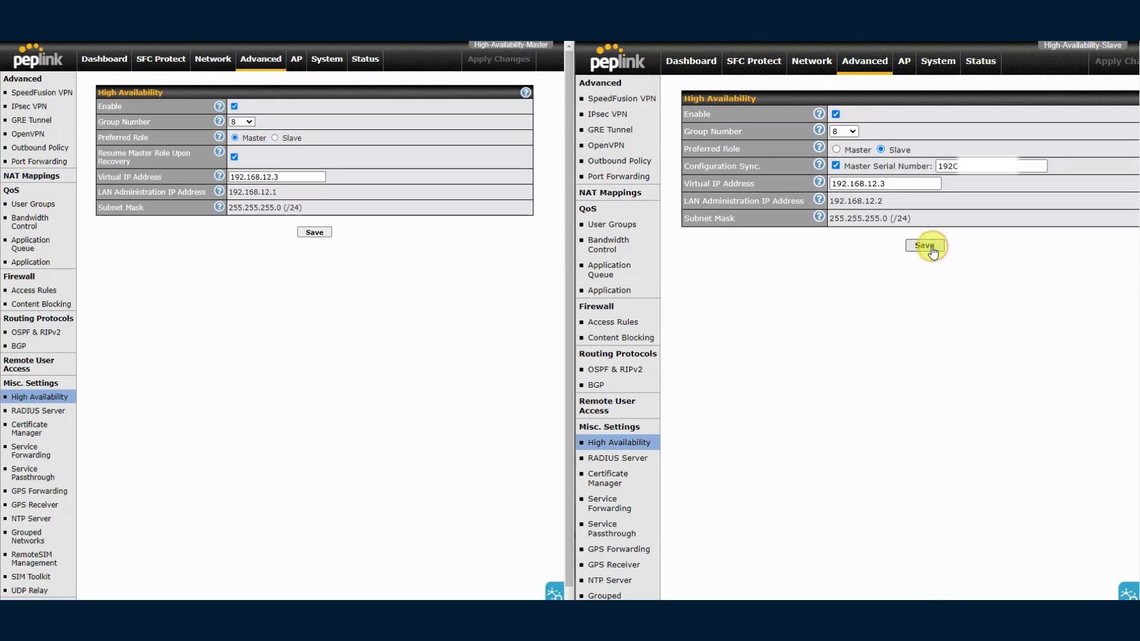
left_click(924, 247)
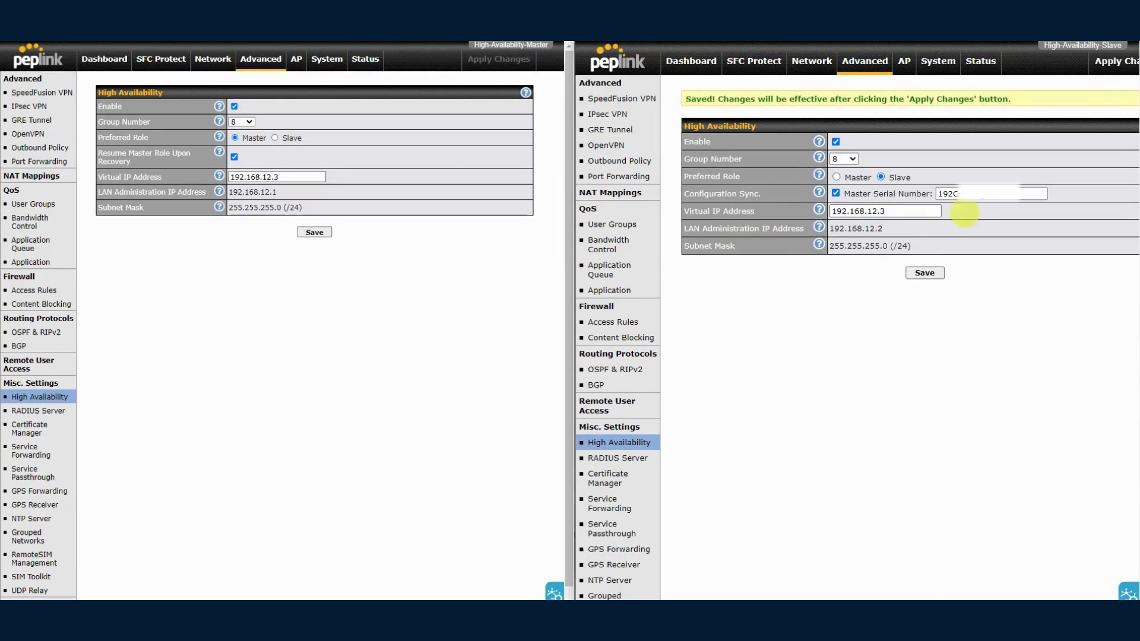
left_click(1108, 60)
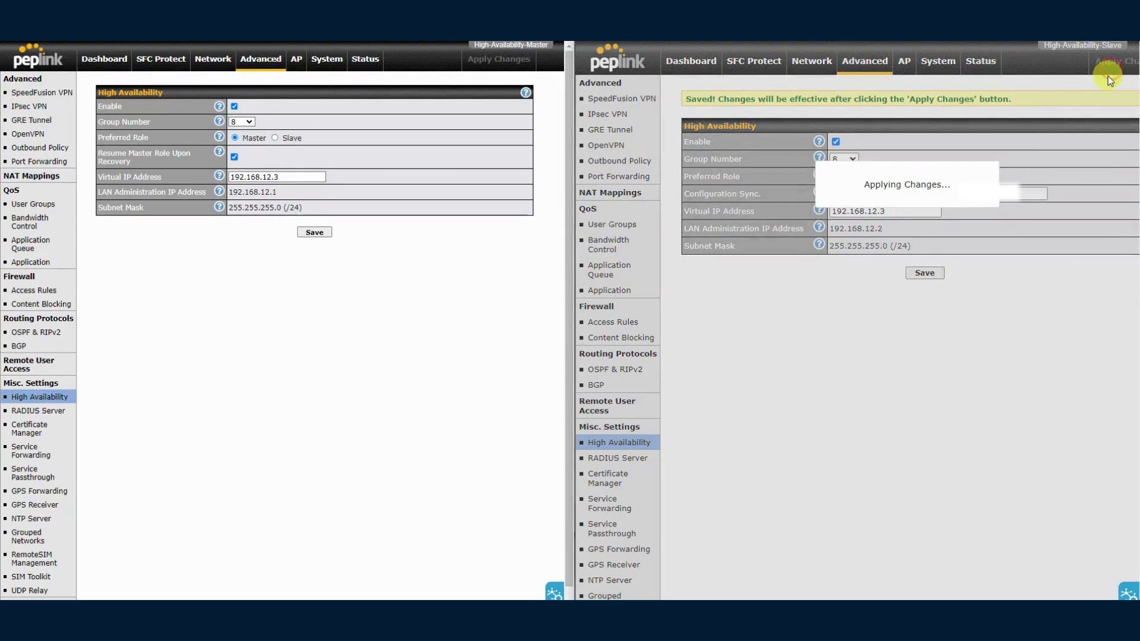
mouse_move(969, 115)
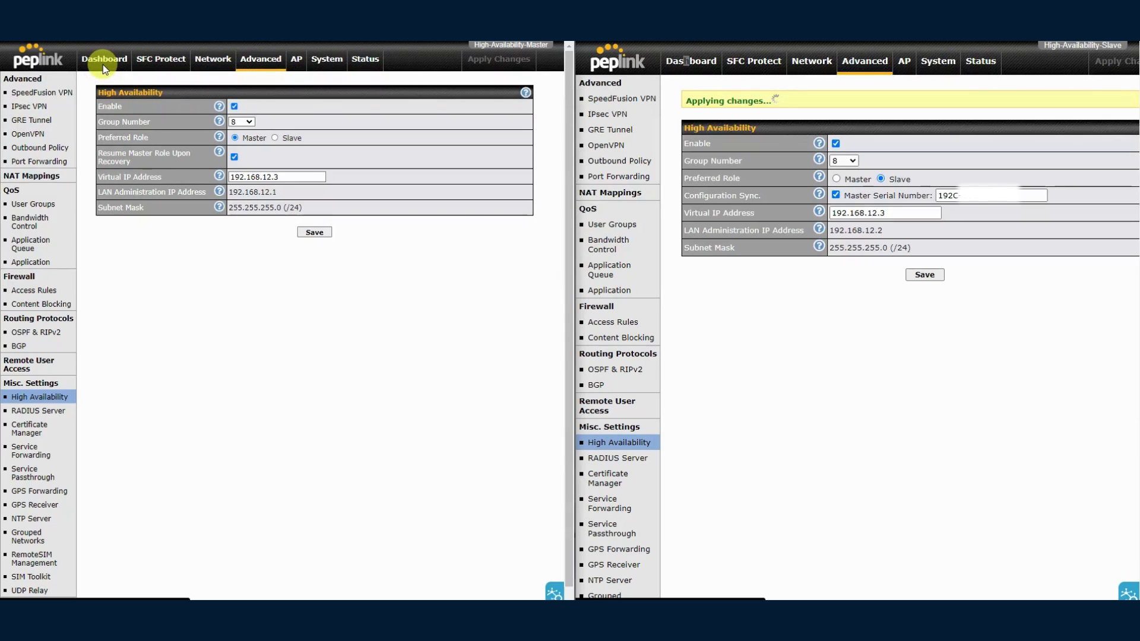
Show the master dashboard's HA group 8 status alongside the slave's active configuration sync notice.
left_click(105, 60)
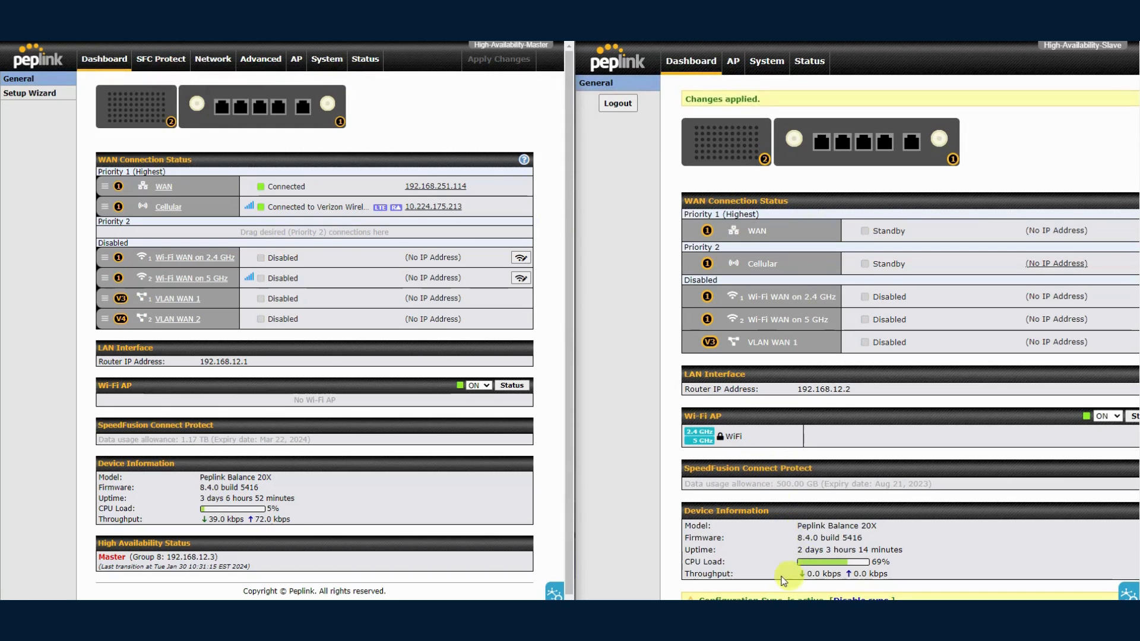
mouse_move(825, 573)
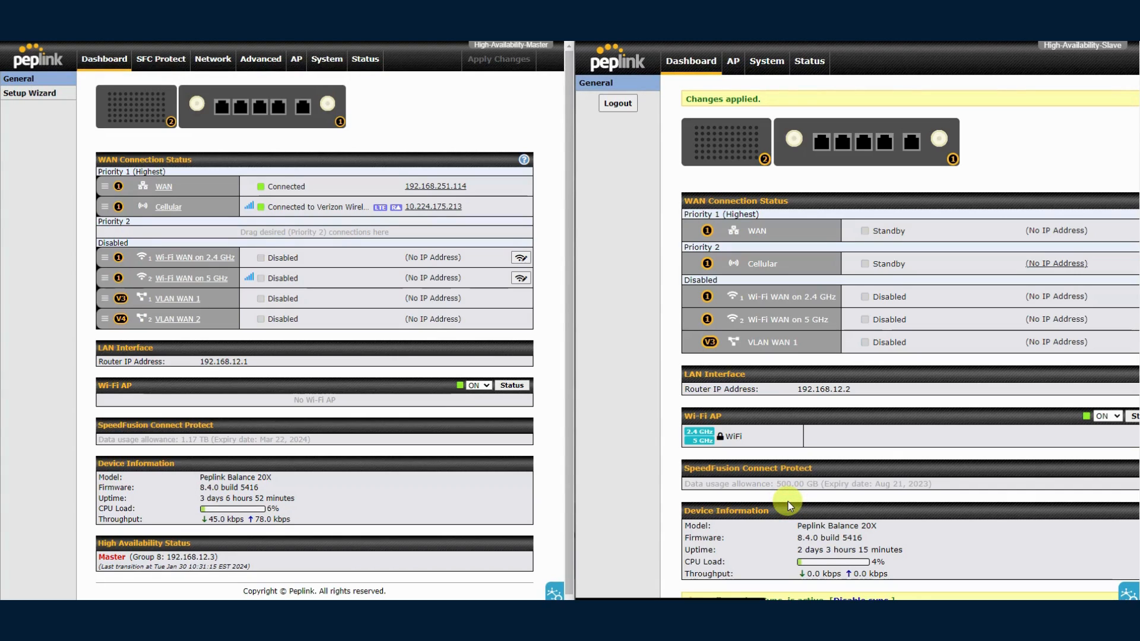
scroll("down", 3)
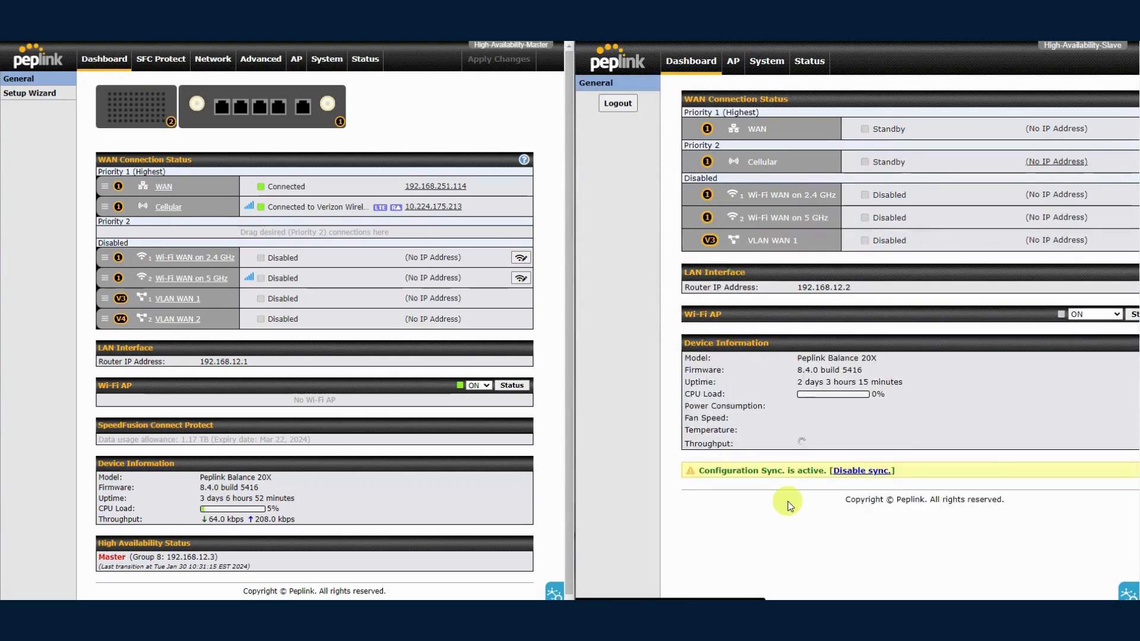